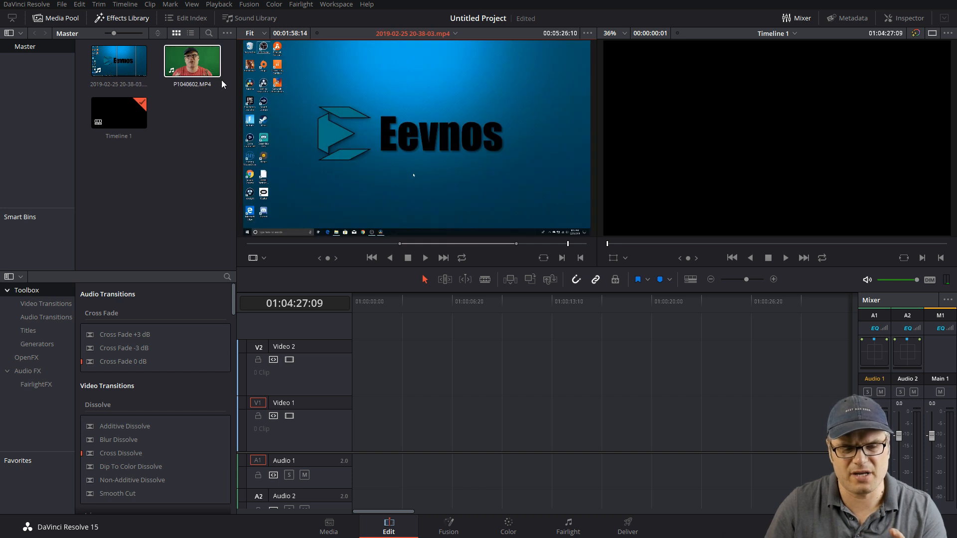
Place the screen recording on V1 and the green-screen presenter clip P1040602.MP4 on V2.
click(119, 61)
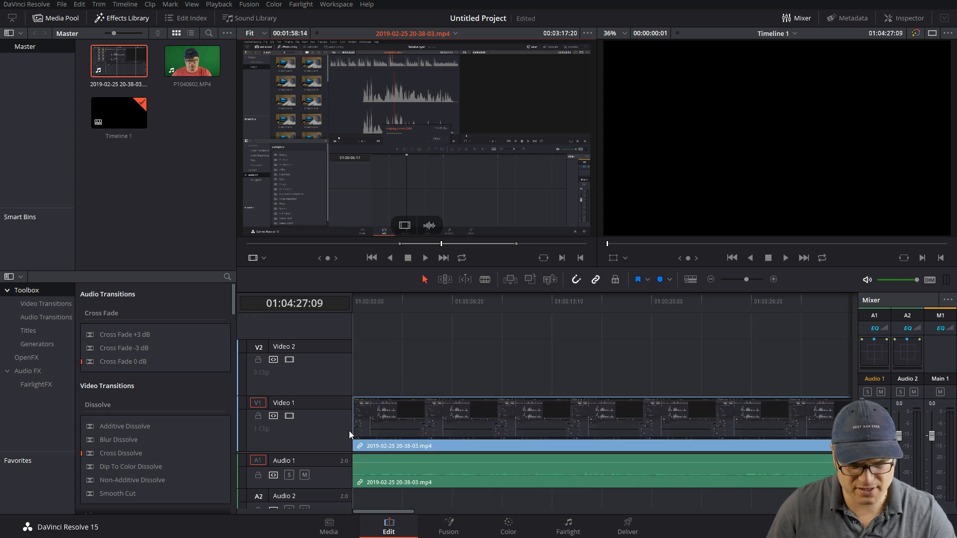
click(191, 61)
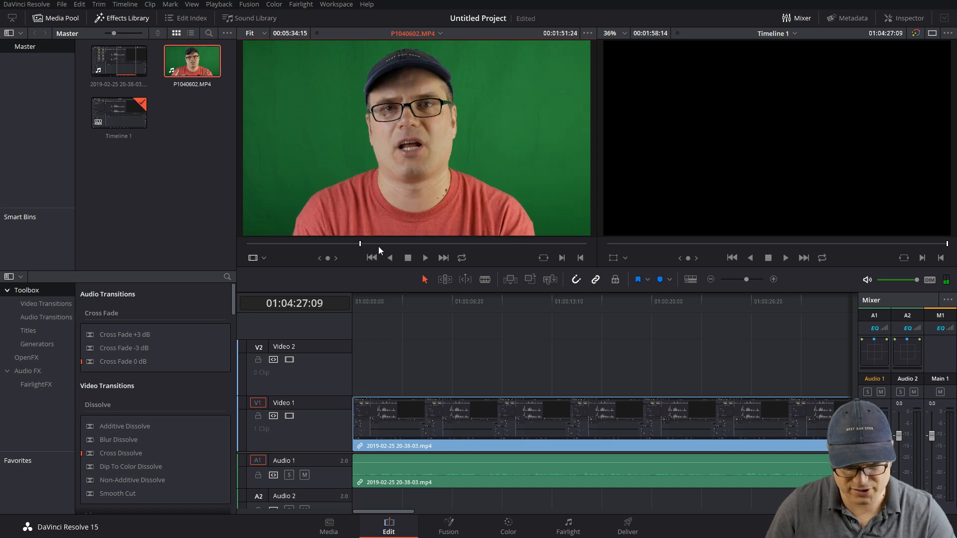
drag(360, 244, 514, 243)
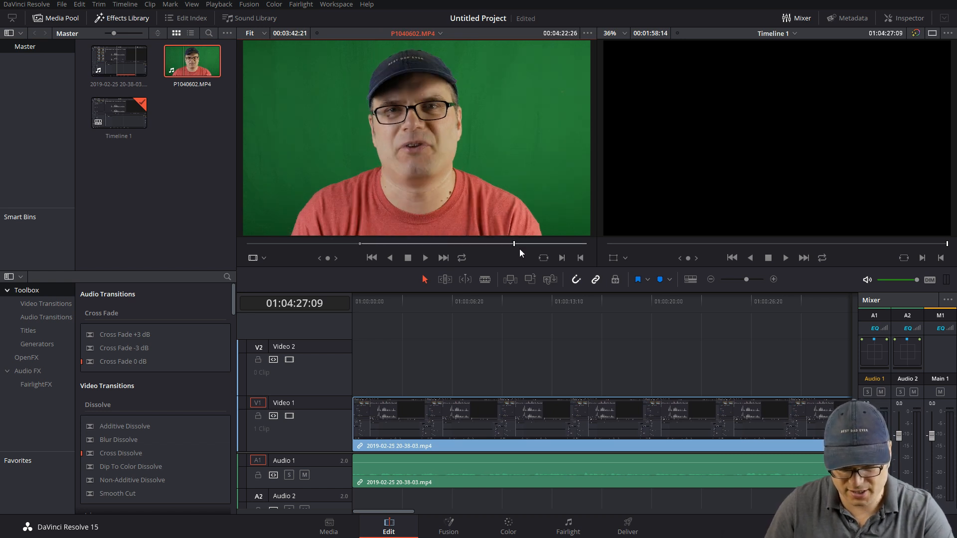
drag(193, 58, 385, 363)
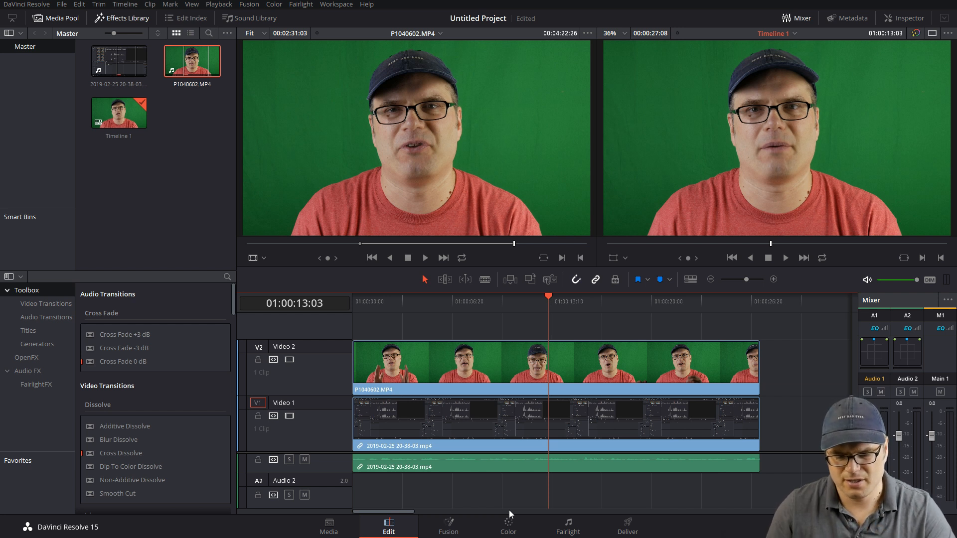
On the Color page, add a serial corrector node after node 01 for the presenter clip.
click(508, 526)
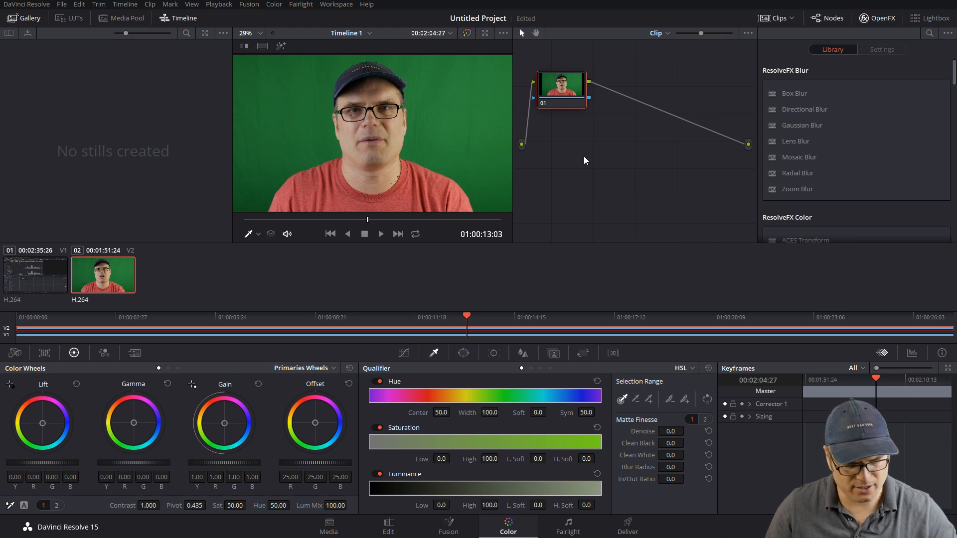
key(alt+s)
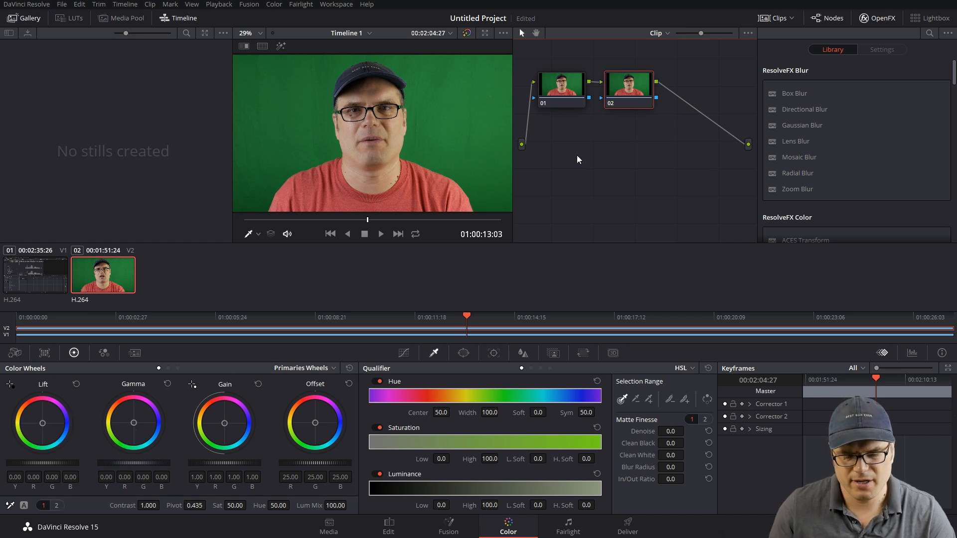
mouse_move(669, 173)
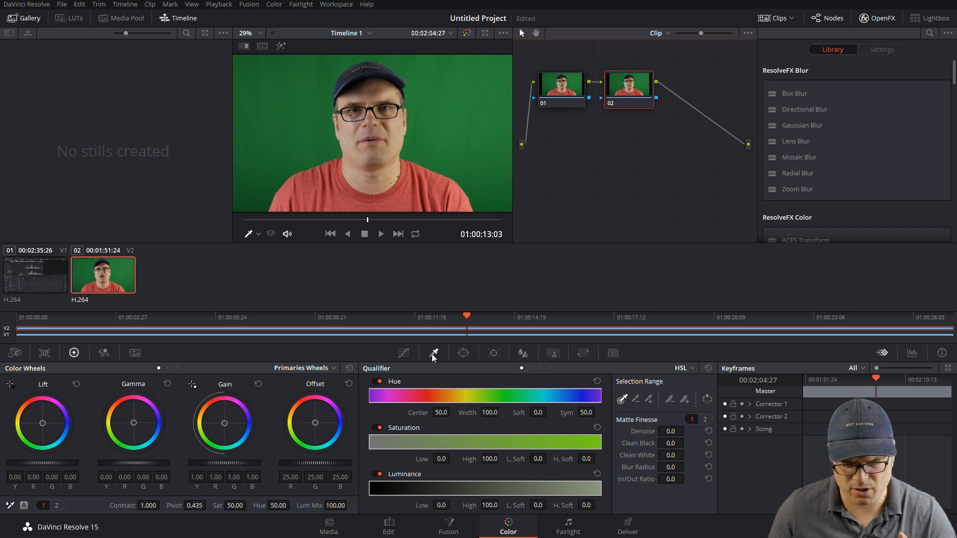
mouse_move(690, 385)
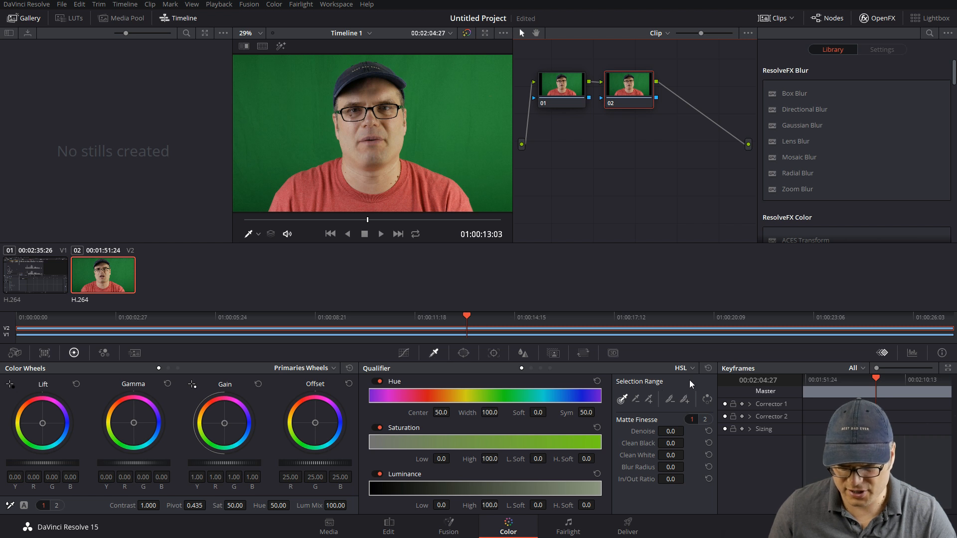
Set node 02's qualifier to 3D mode and sample the green background beside the presenter.
click(682, 368)
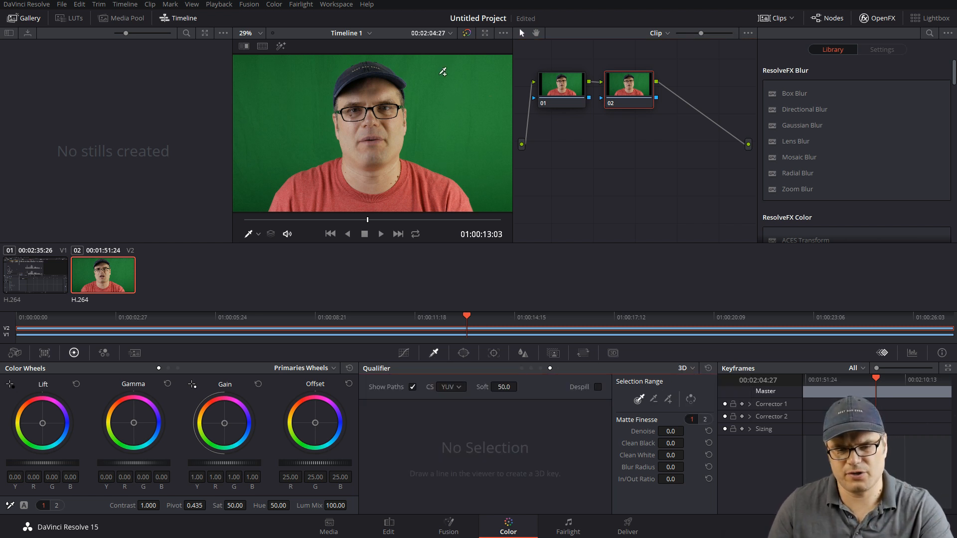
drag(439, 72, 484, 153)
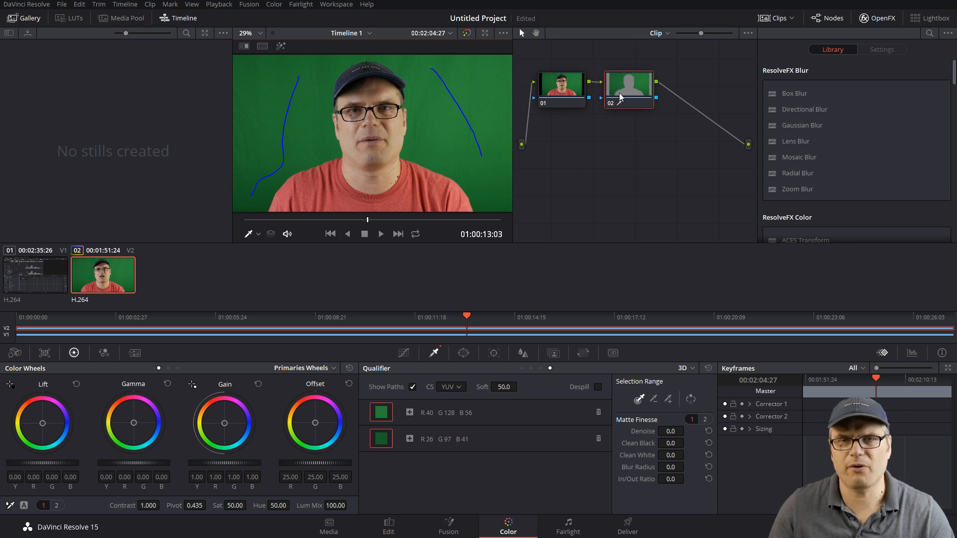
mouse_move(629, 89)
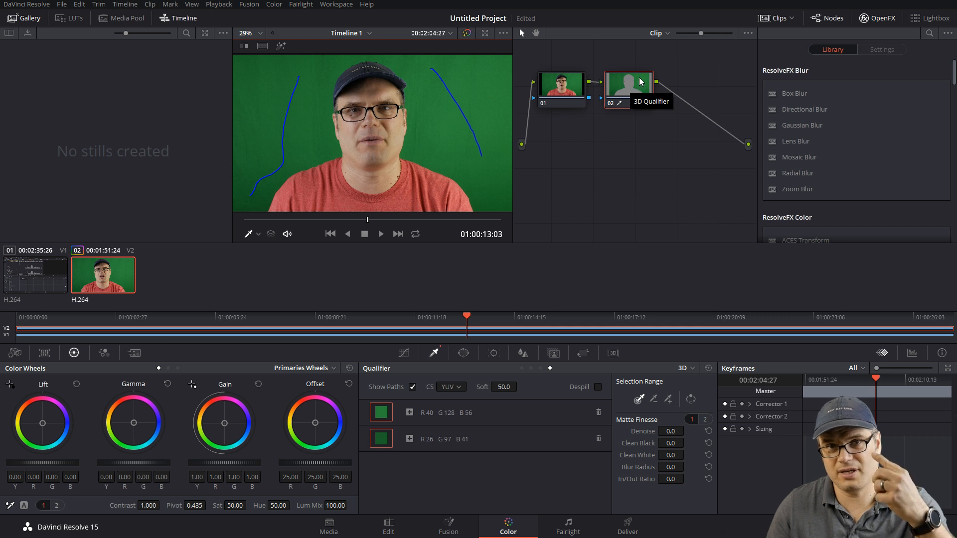
mouse_move(633, 99)
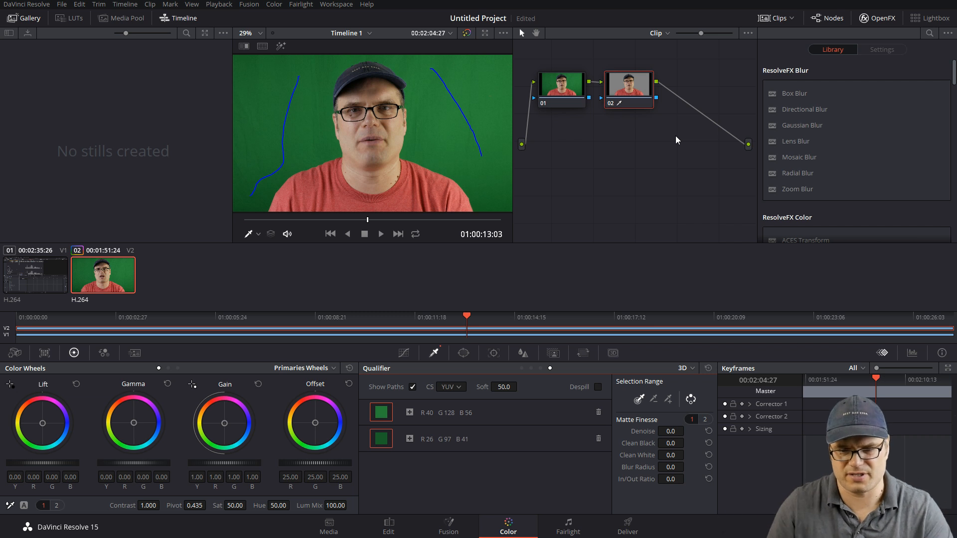
Add an alpha output to the node graph and feed node 02's key into it.
right_click(676, 140)
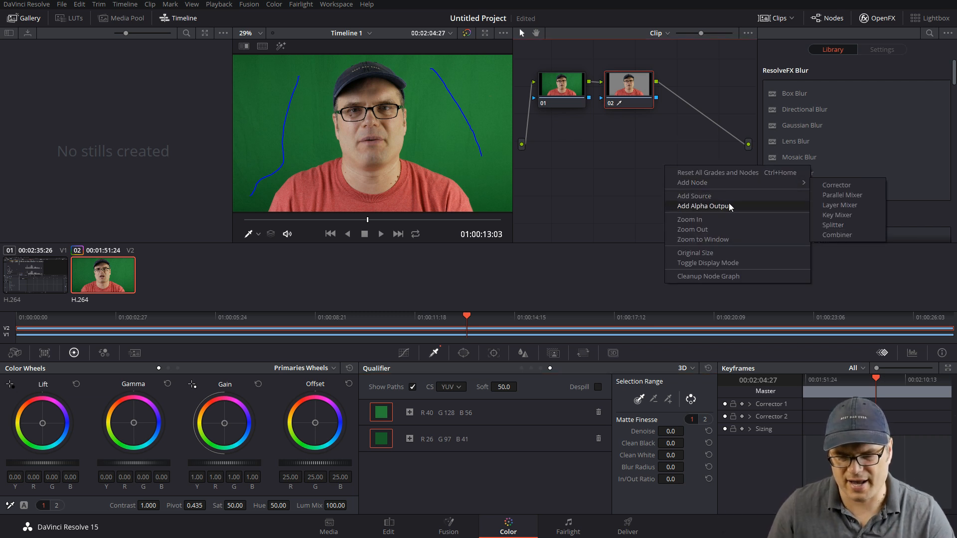
click(616, 171)
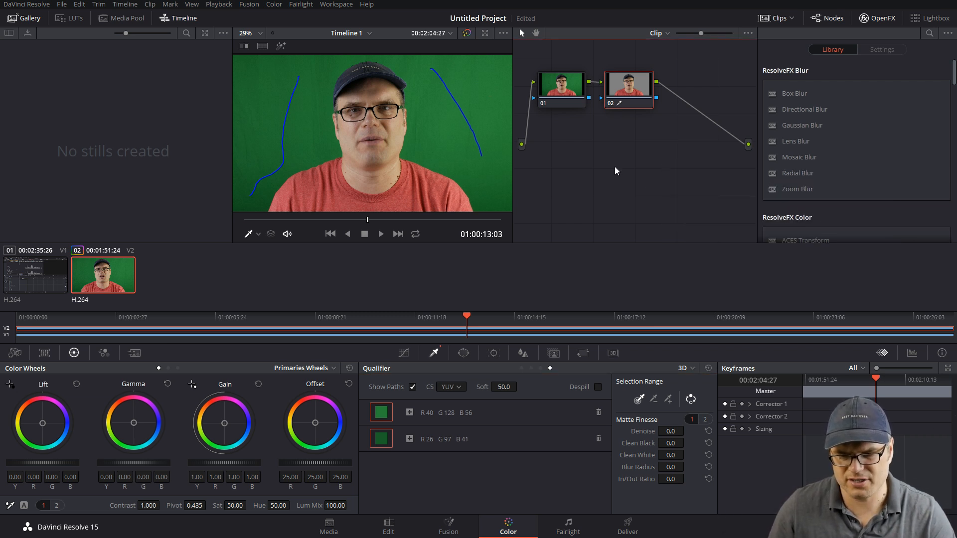
right_click(617, 169)
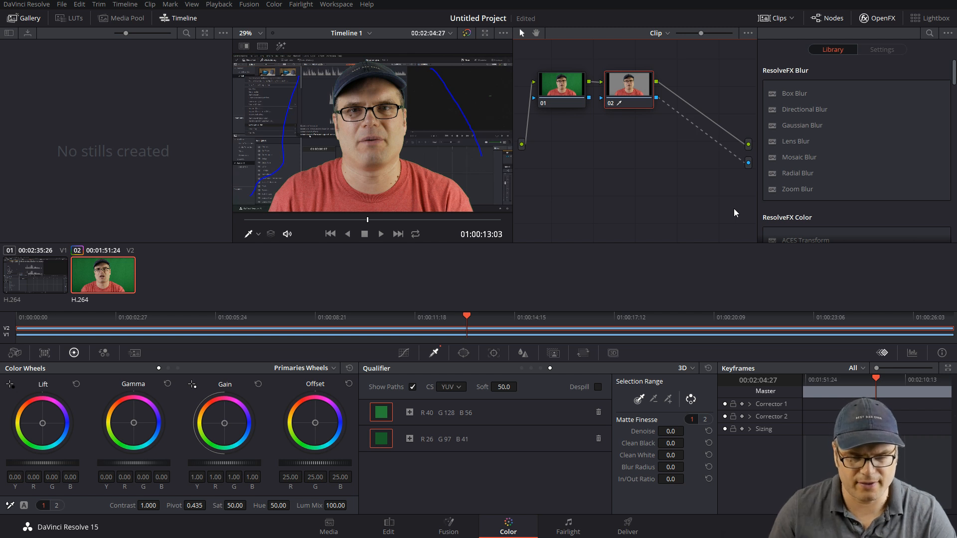
click(248, 33)
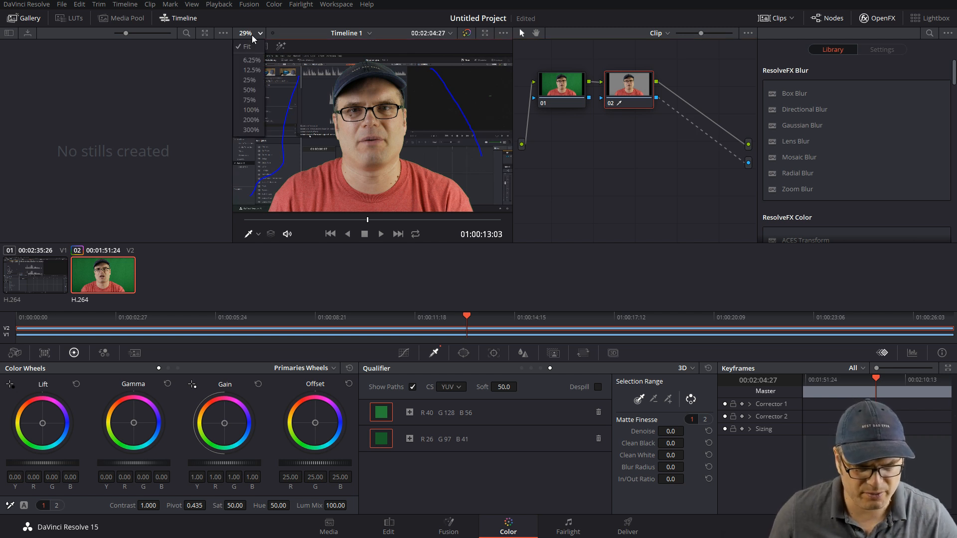
Turn on Despill and set matte Clean Black 0.5 and Clean White 0.3, viewing at 50%.
click(251, 89)
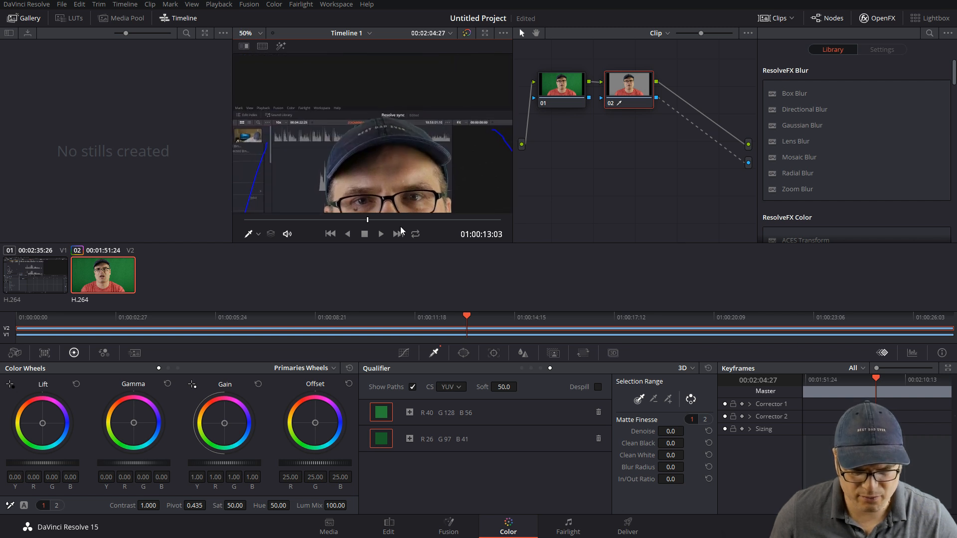
mouse_move(351, 165)
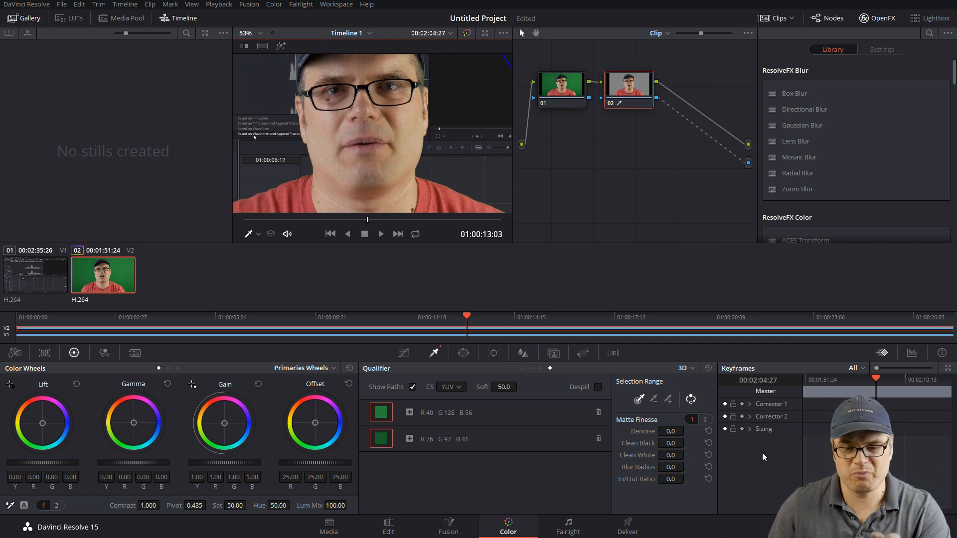
click(598, 387)
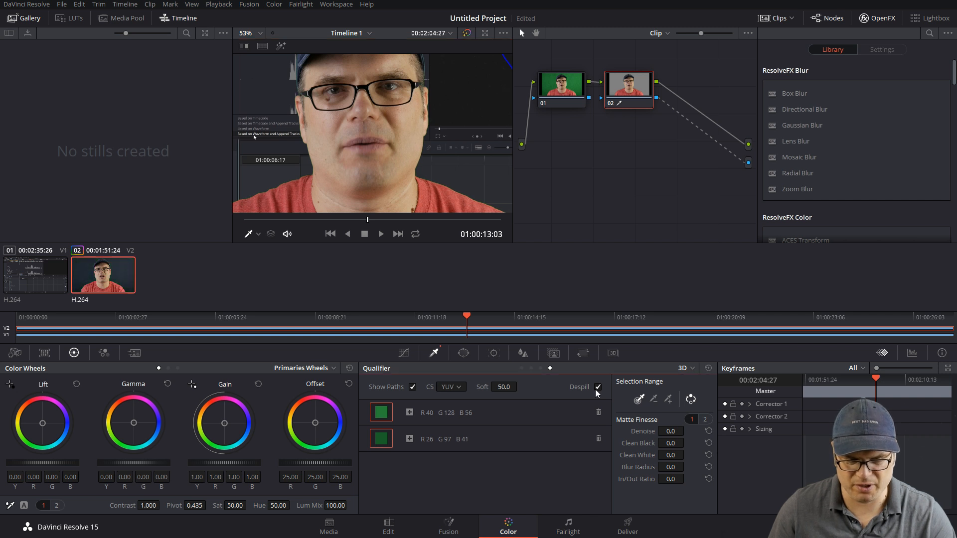
mouse_move(382, 96)
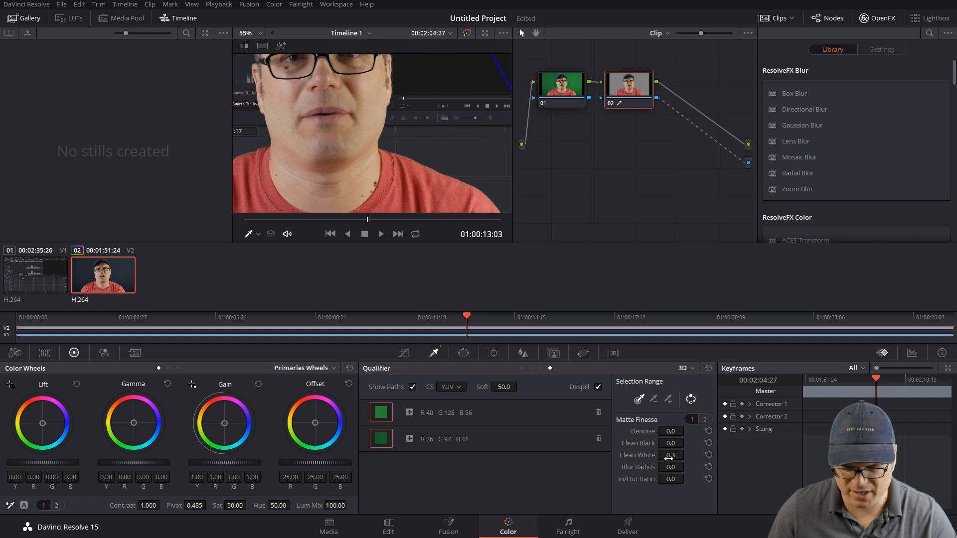
click(670, 443)
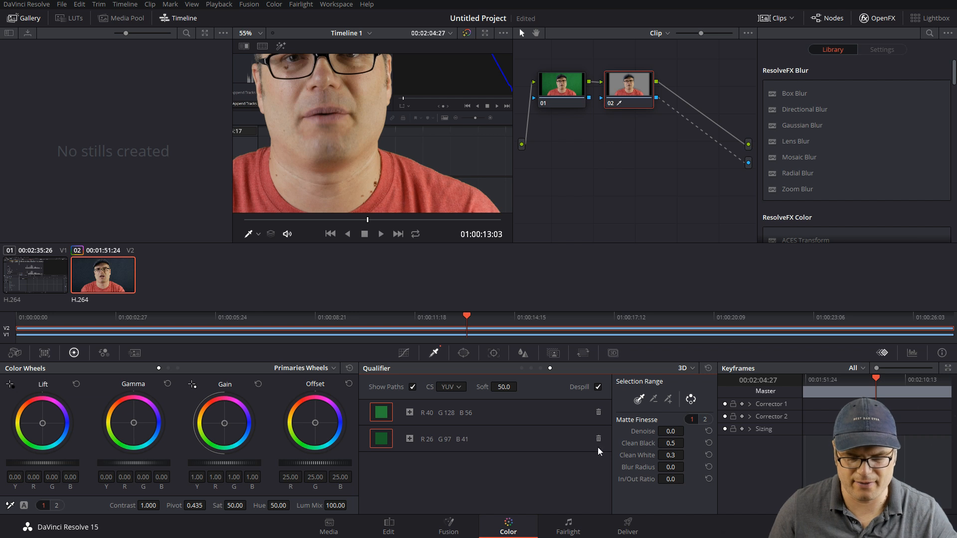
click(388, 526)
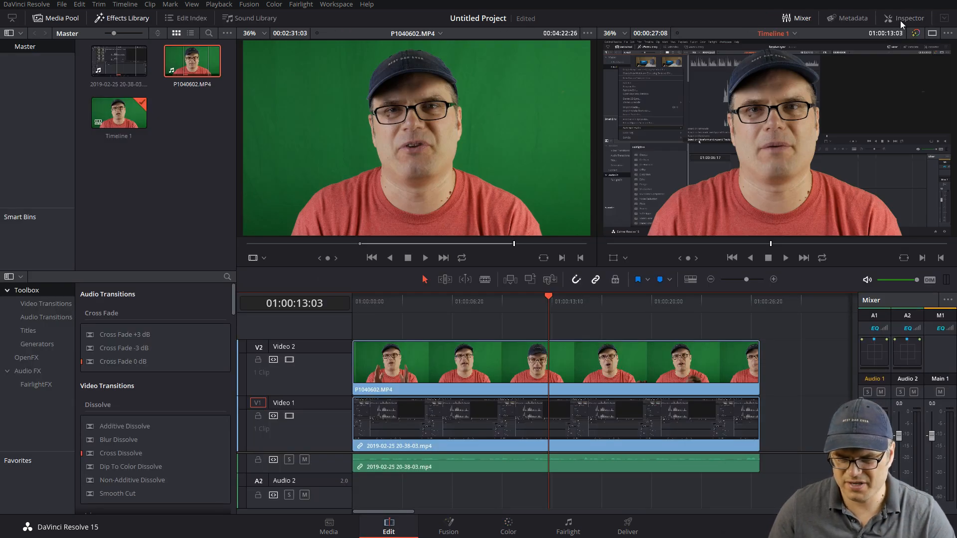
Show the presenter clip's Transform properties in the Inspector for Zoom 0.240, Position 738, -412.
click(910, 18)
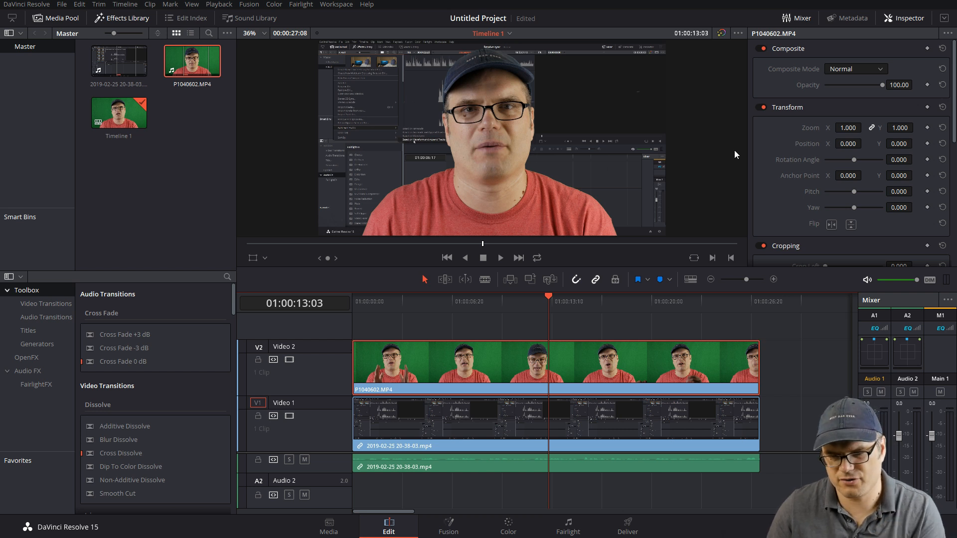
mouse_move(838, 137)
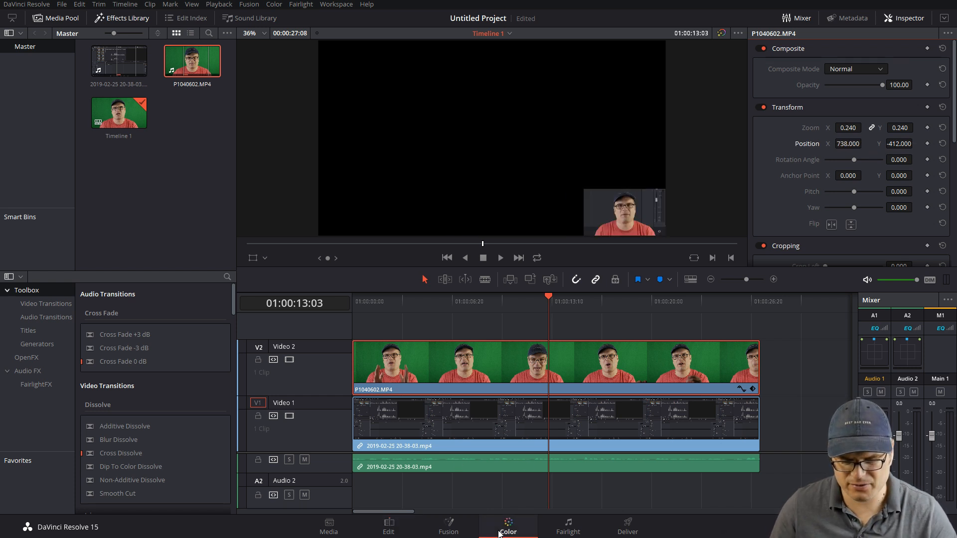
Add a soft-edged rectangle window on the keyed node fitted tightly around the presenter.
click(508, 526)
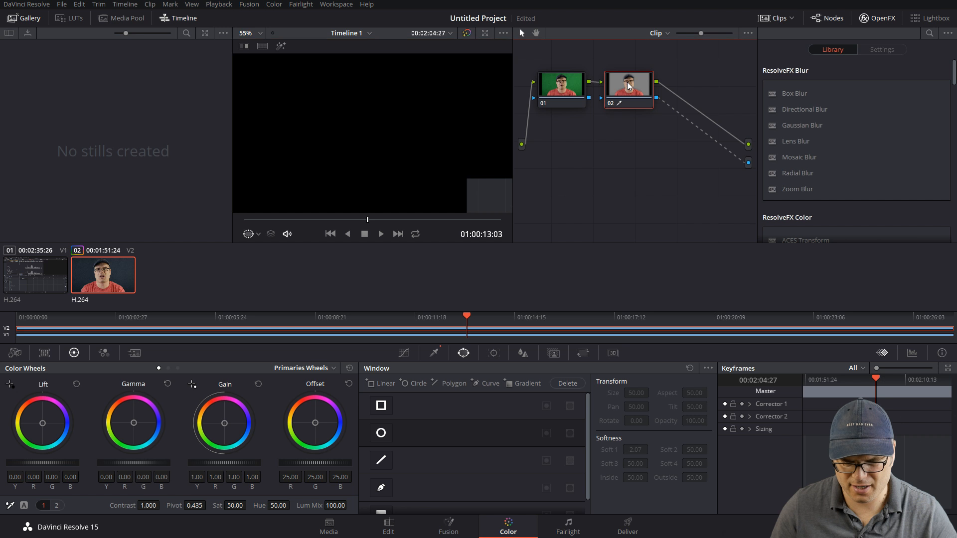
mouse_move(419, 414)
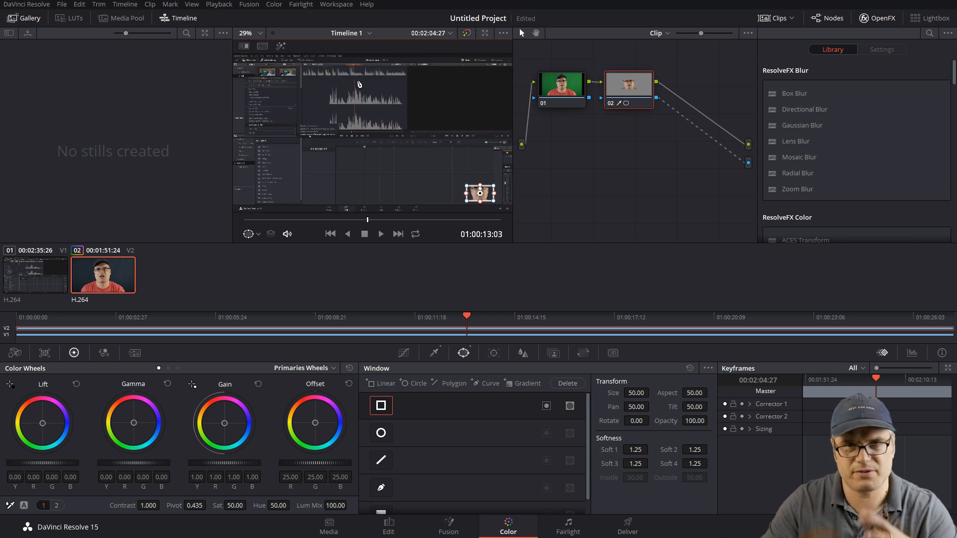
click(247, 33)
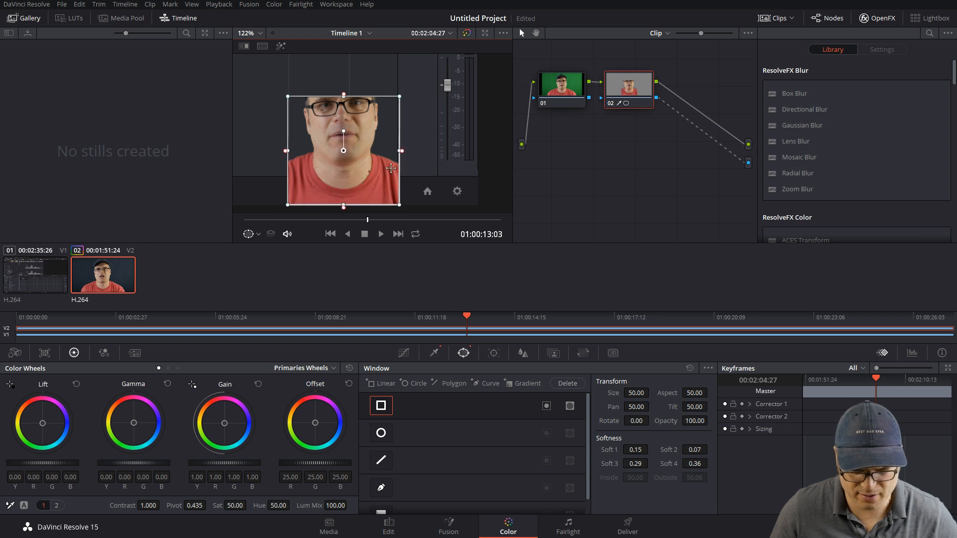
drag(401, 151, 439, 152)
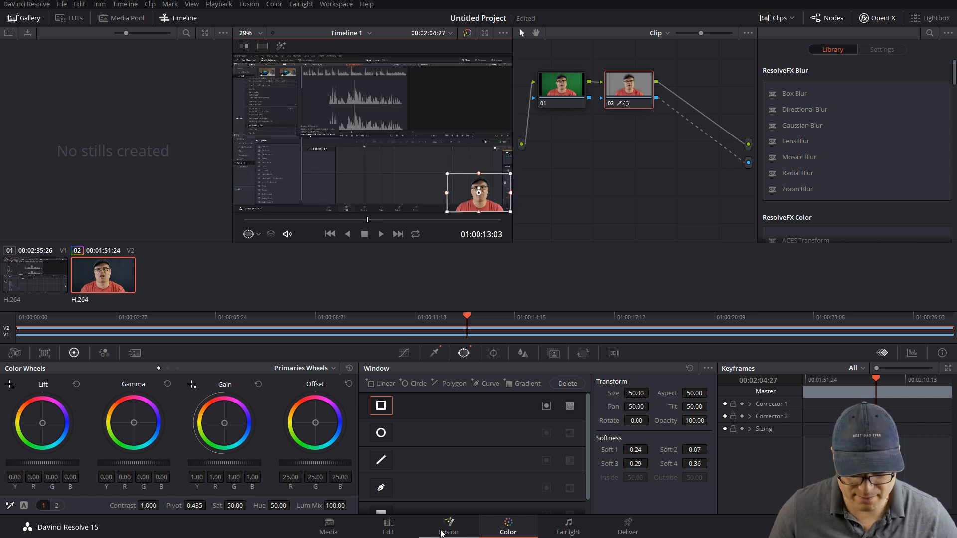
Magnify the Edit viewer to inspect the presenter's keyed edges, checking the grade.
click(388, 527)
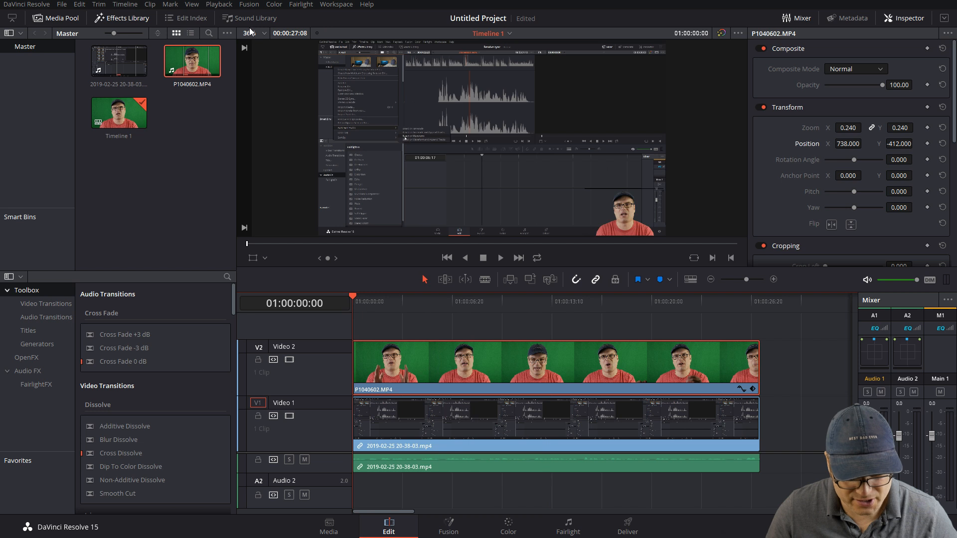
click(252, 33)
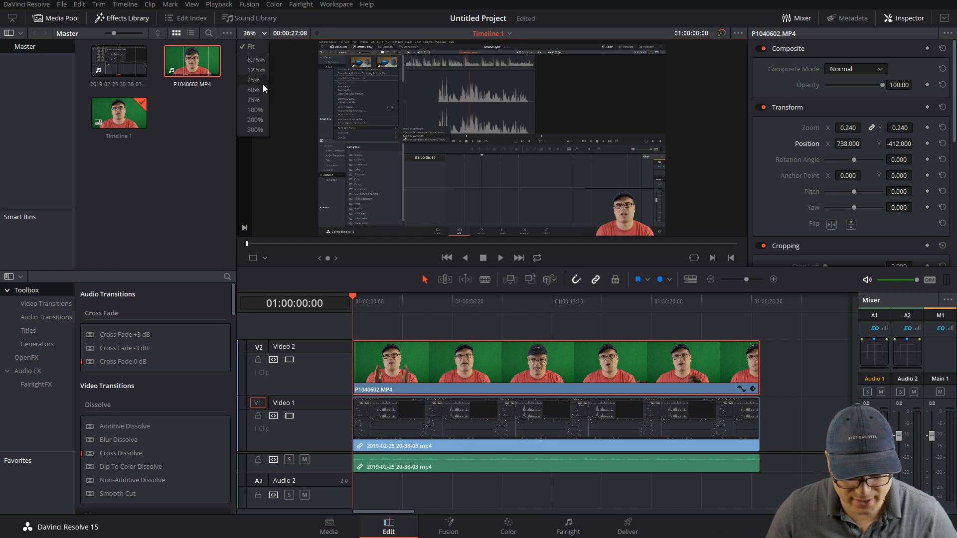
click(254, 110)
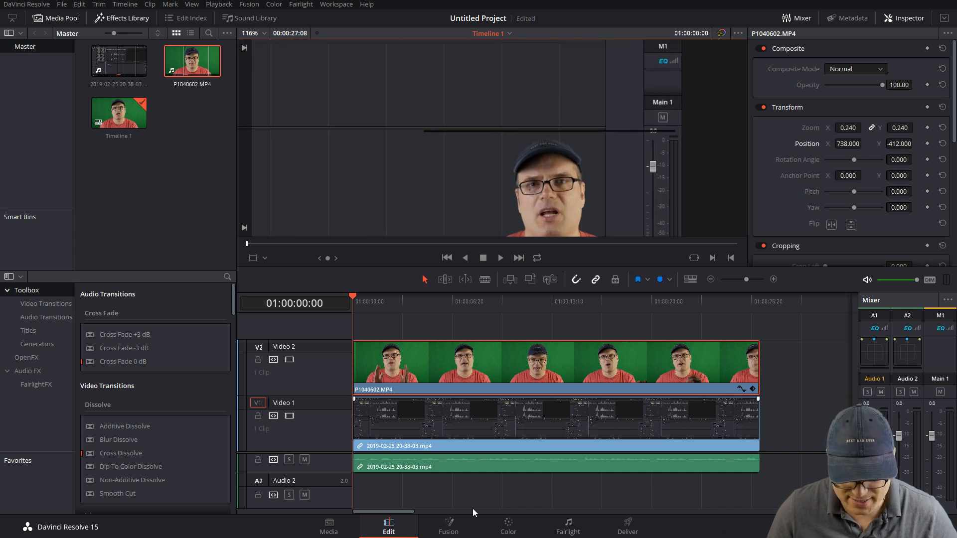
click(508, 527)
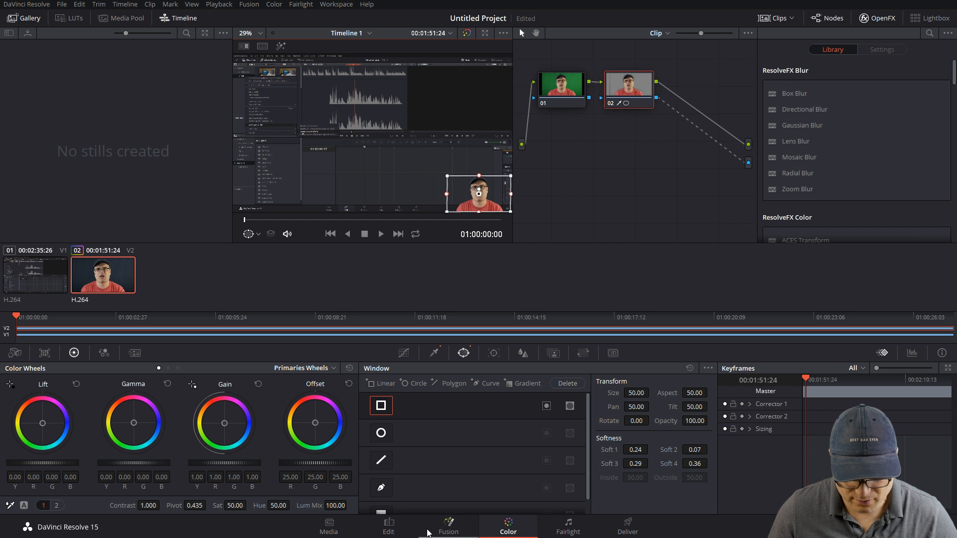
Return to the Edit page and set the viewer zoom back to fit the whole frame.
click(388, 527)
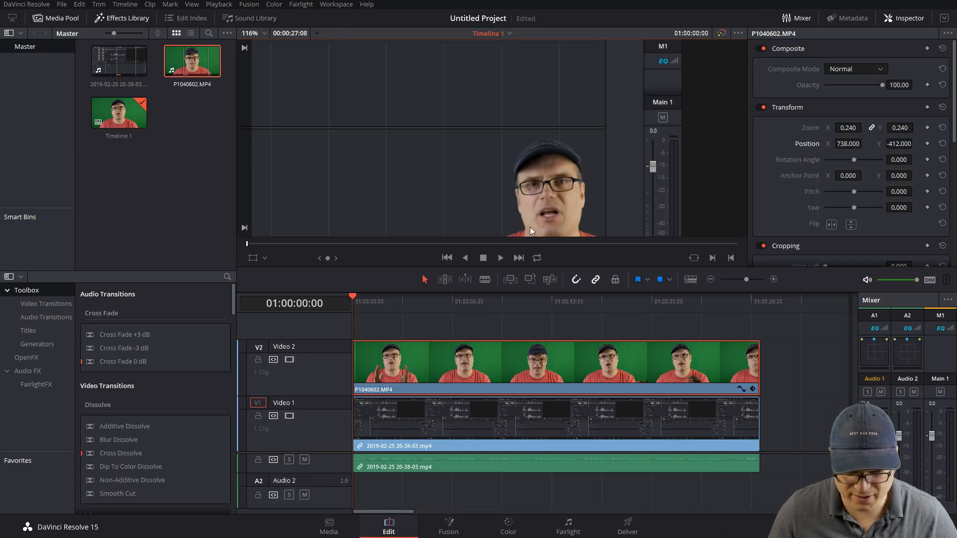
click(250, 33)
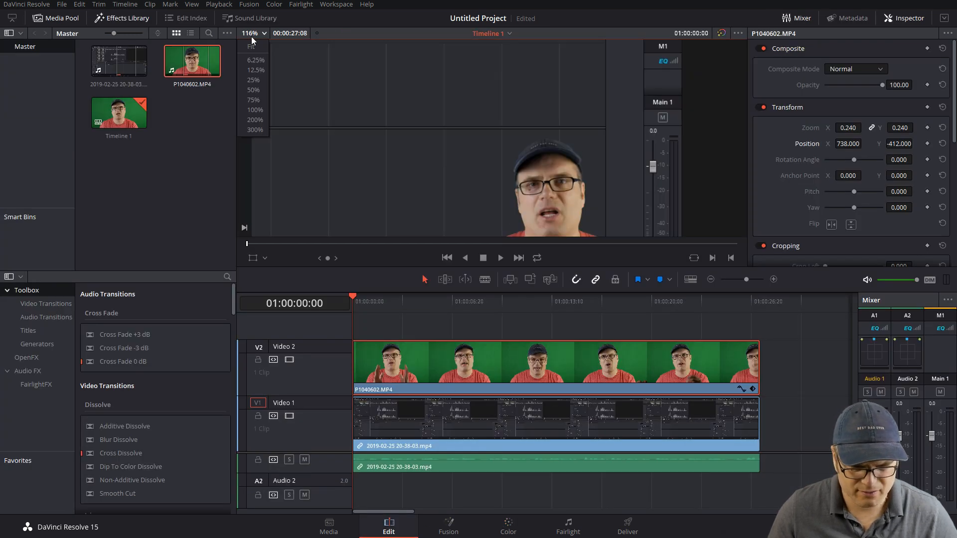
click(251, 47)
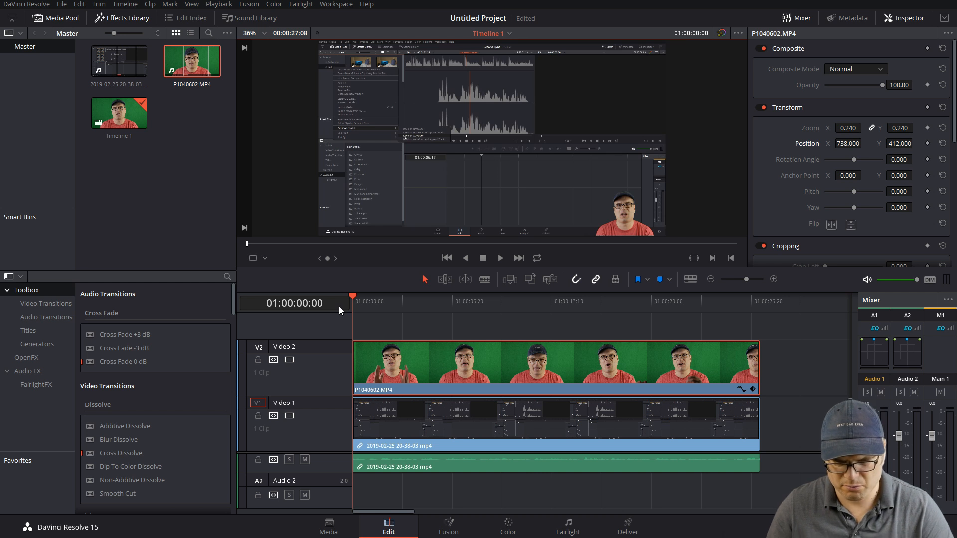